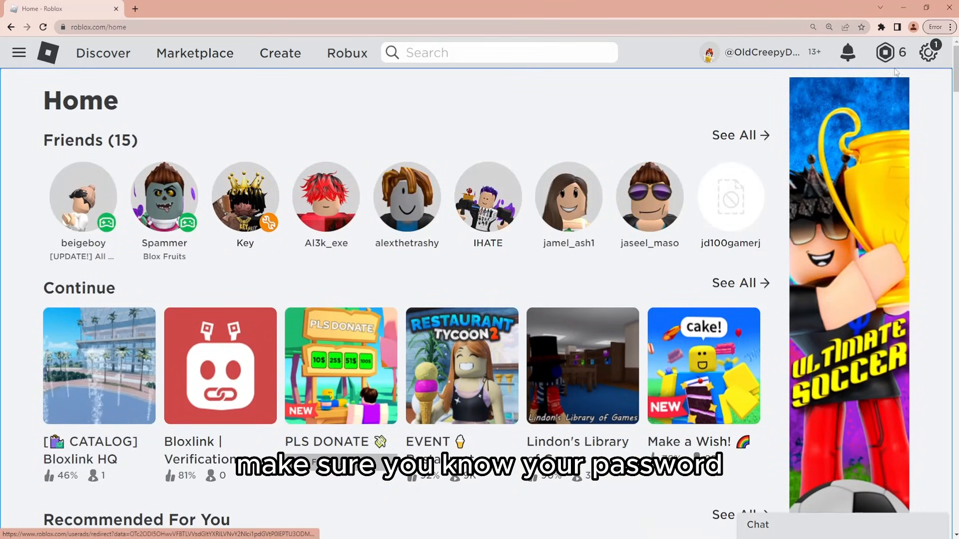
# Log out of the signed-in Roblox account from the gear menu.
pyautogui.click(928, 53)
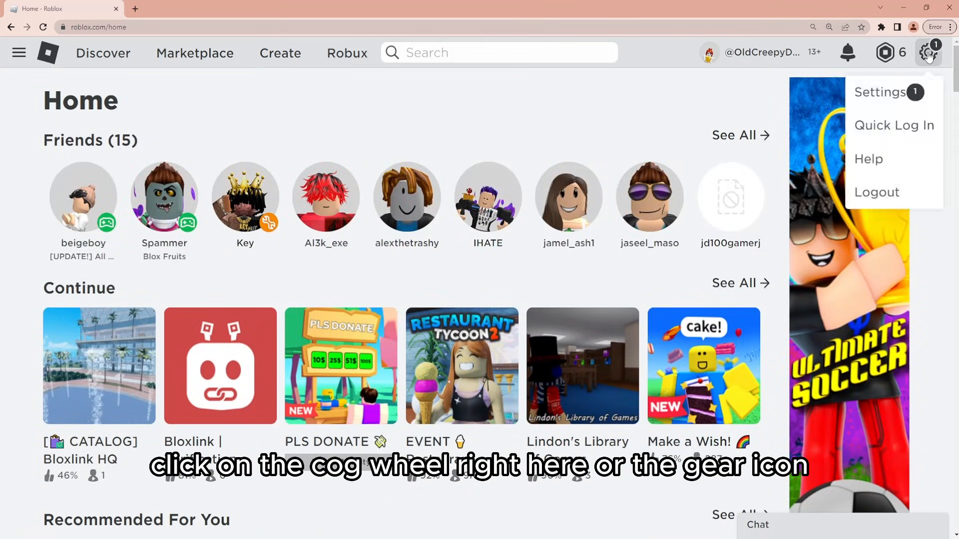
pyautogui.moveTo(876, 192)
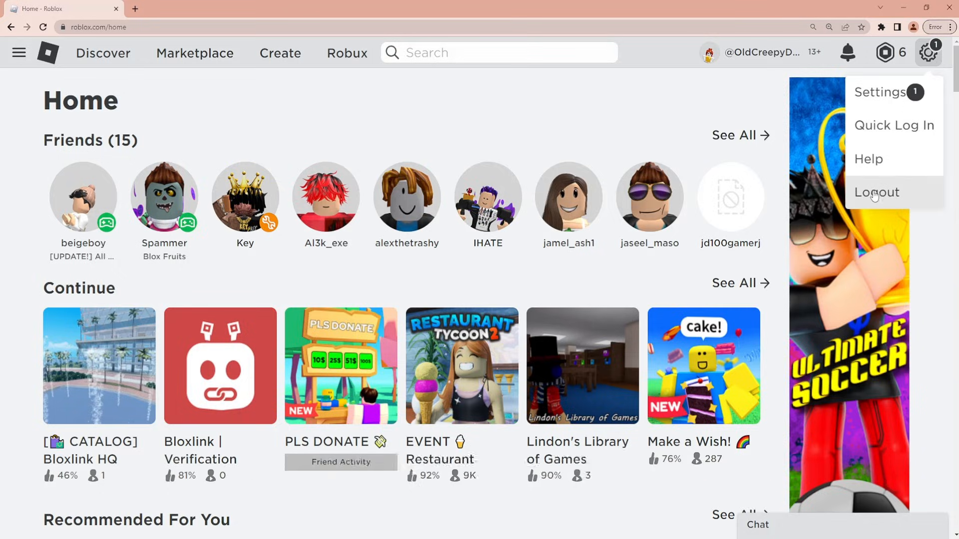
pyautogui.click(877, 193)
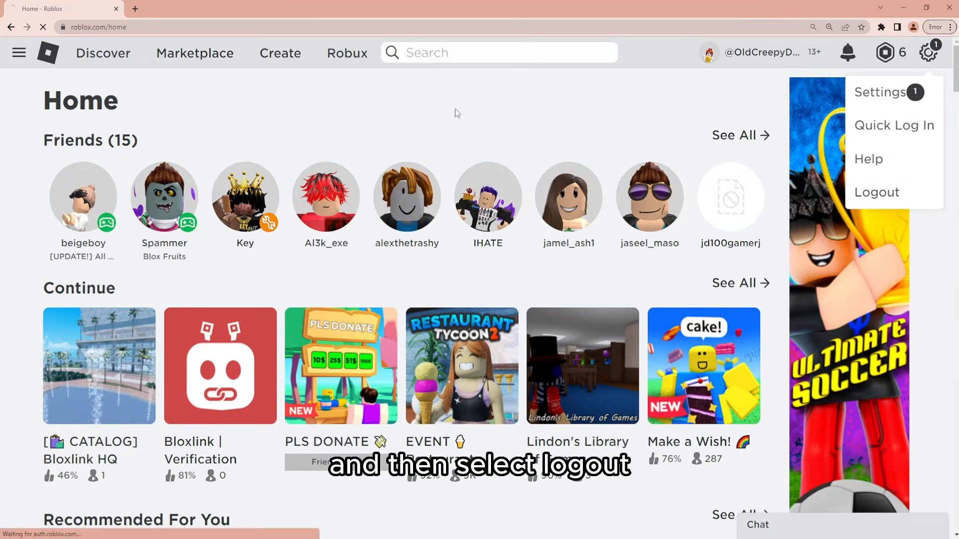
pyautogui.click(876, 192)
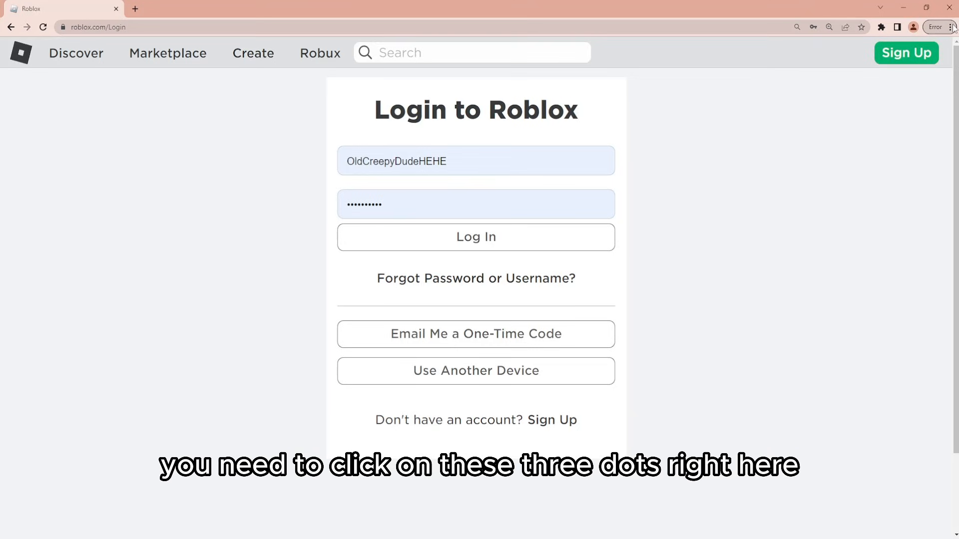
# Open Chrome's Settings page from the three-dot menu.
pyautogui.click(949, 27)
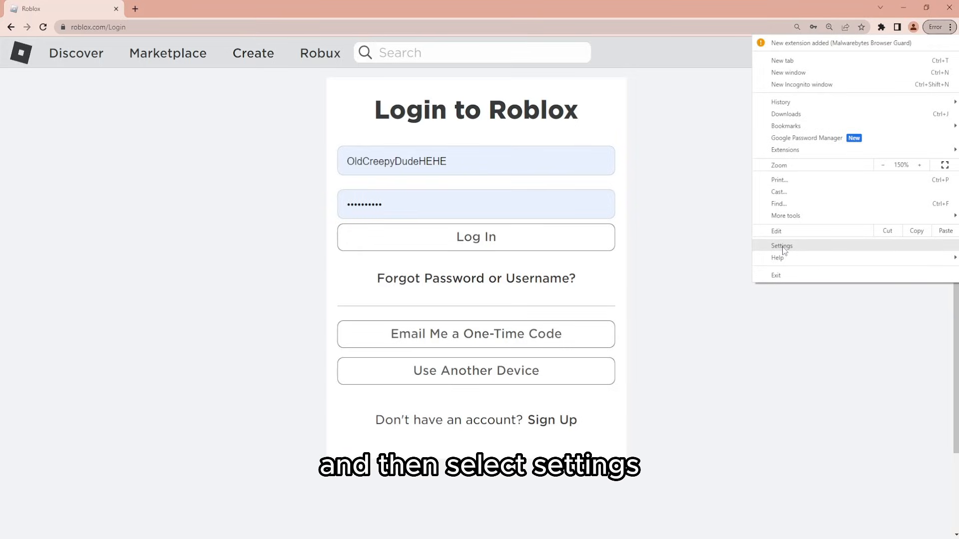
pyautogui.click(781, 246)
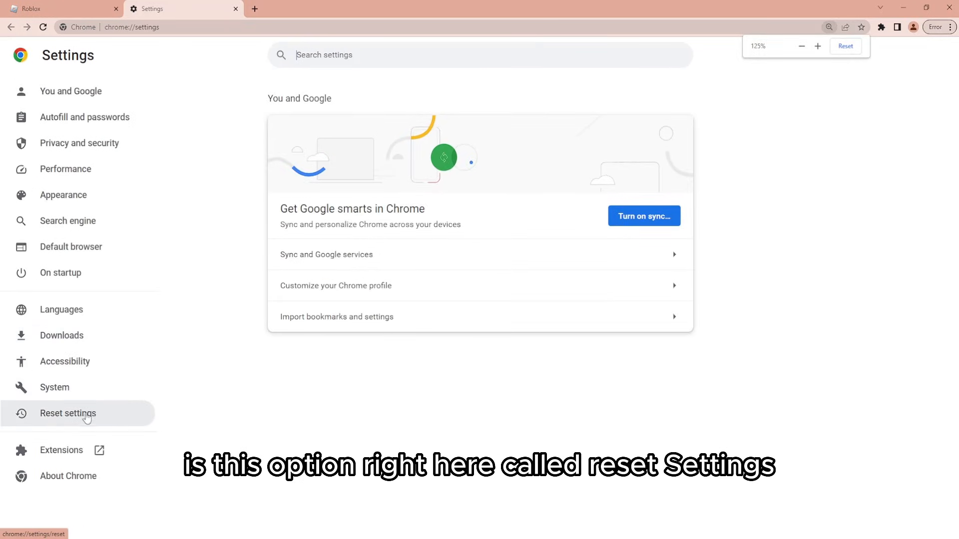
# Restore Chrome settings to their original defaults via Reset settings and confirm.
pyautogui.click(67, 413)
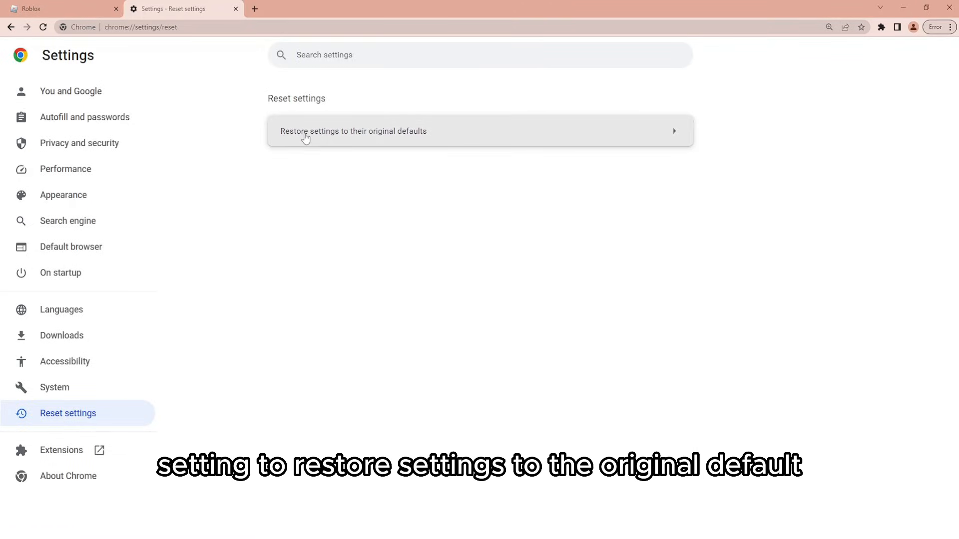
pyautogui.moveTo(340, 140)
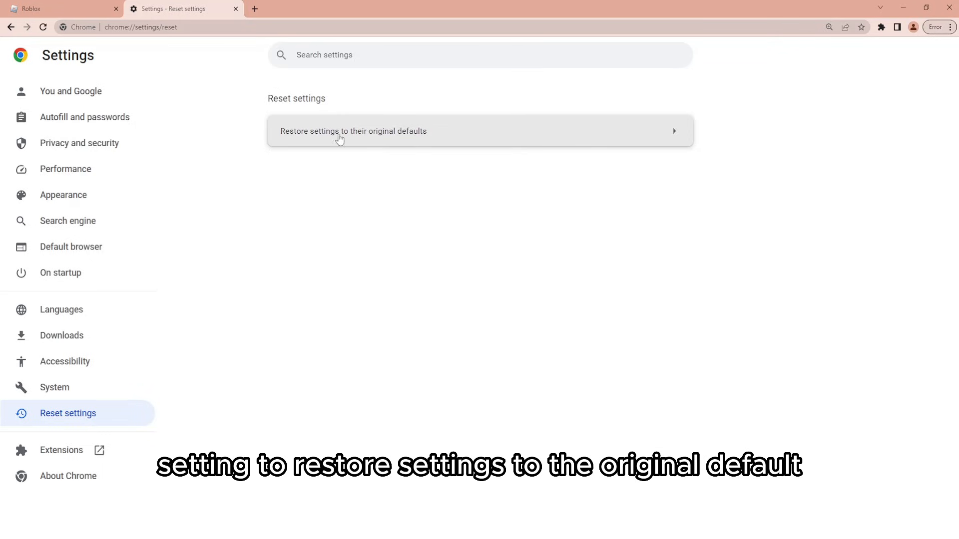
pyautogui.click(353, 131)
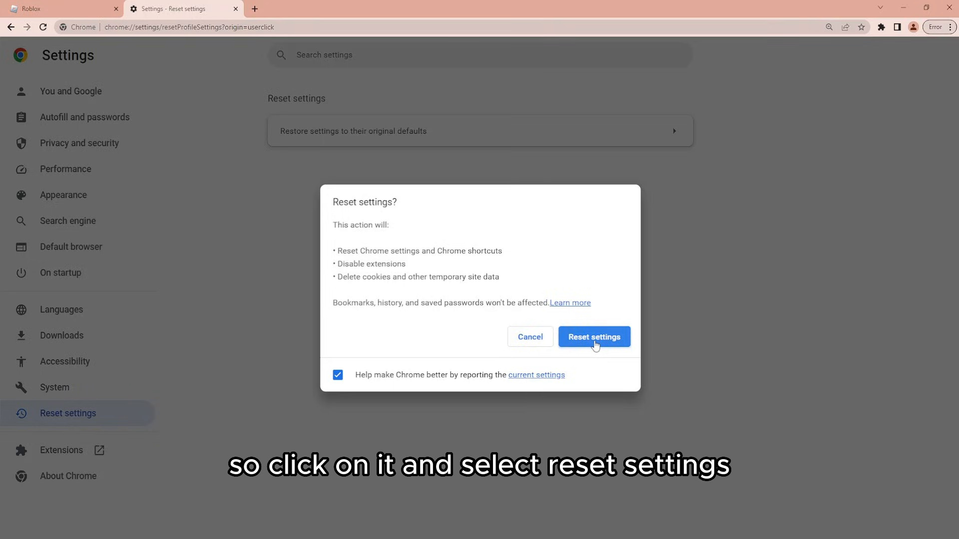
pyautogui.click(594, 337)
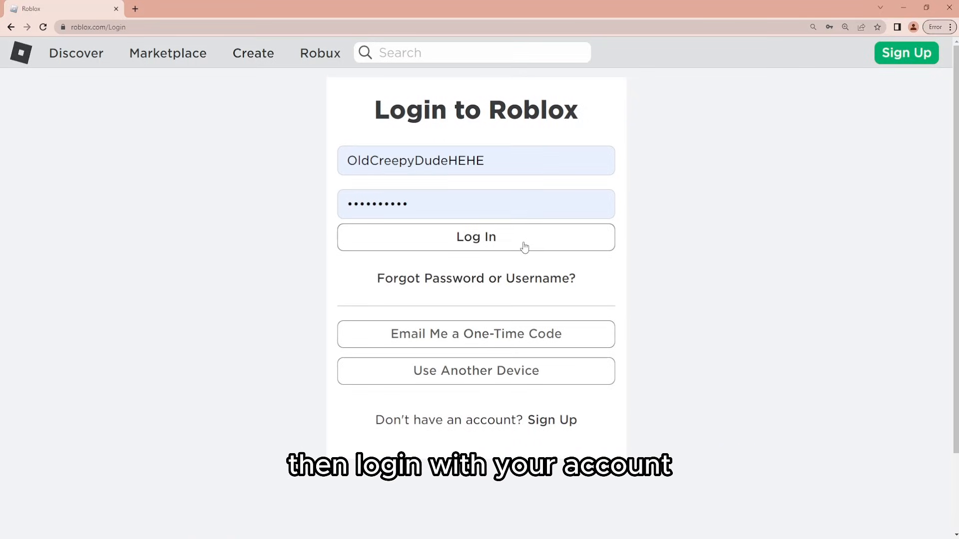
# Log back into Roblox with the filled-in credentials and dismiss the cookie notice.
pyautogui.click(475, 237)
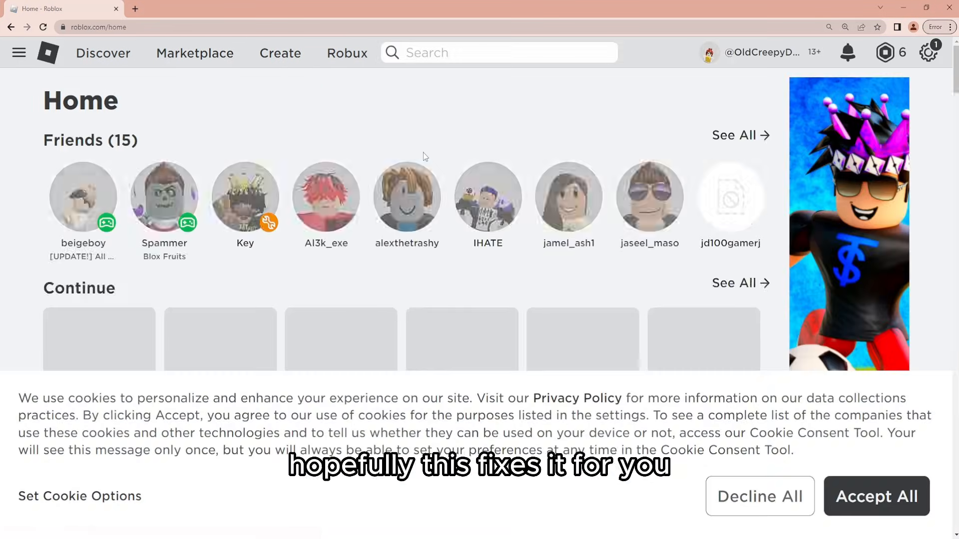
pyautogui.click(876, 496)
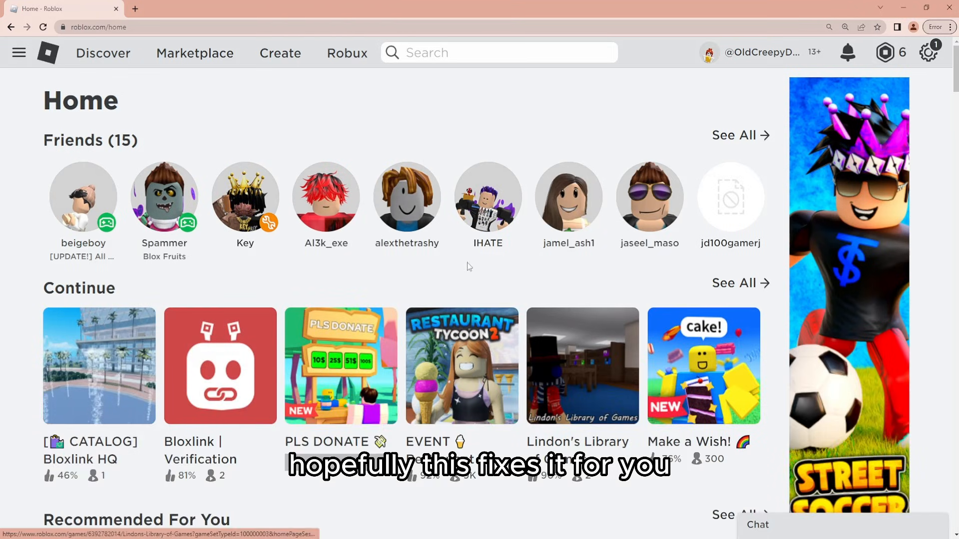